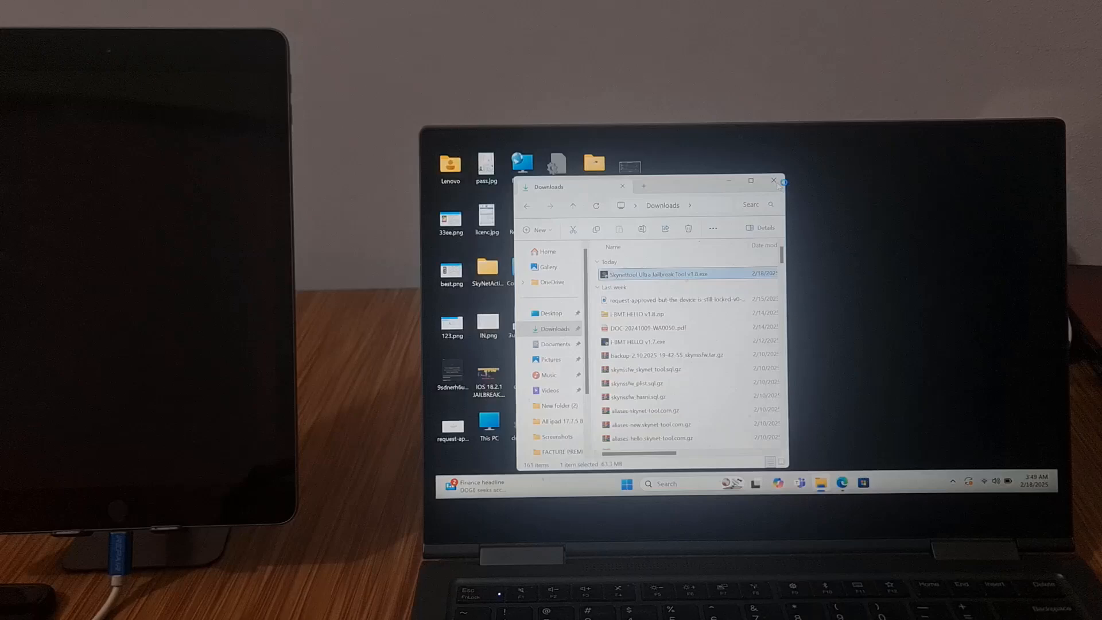
- Launch SkyNetTool Ultra Jailbreak Tool v1.4.exe from the Downloads folder
left_click(773, 180)
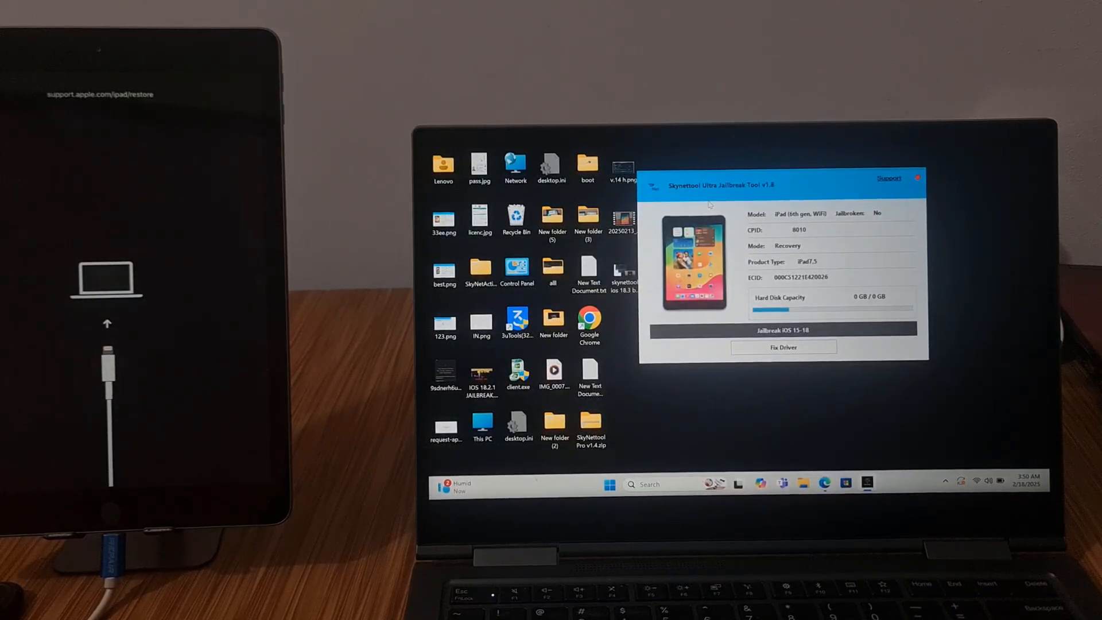
- Close the jailbreak tool after confirming the iPad 6th gen shows in Recovery mode
left_click(918, 176)
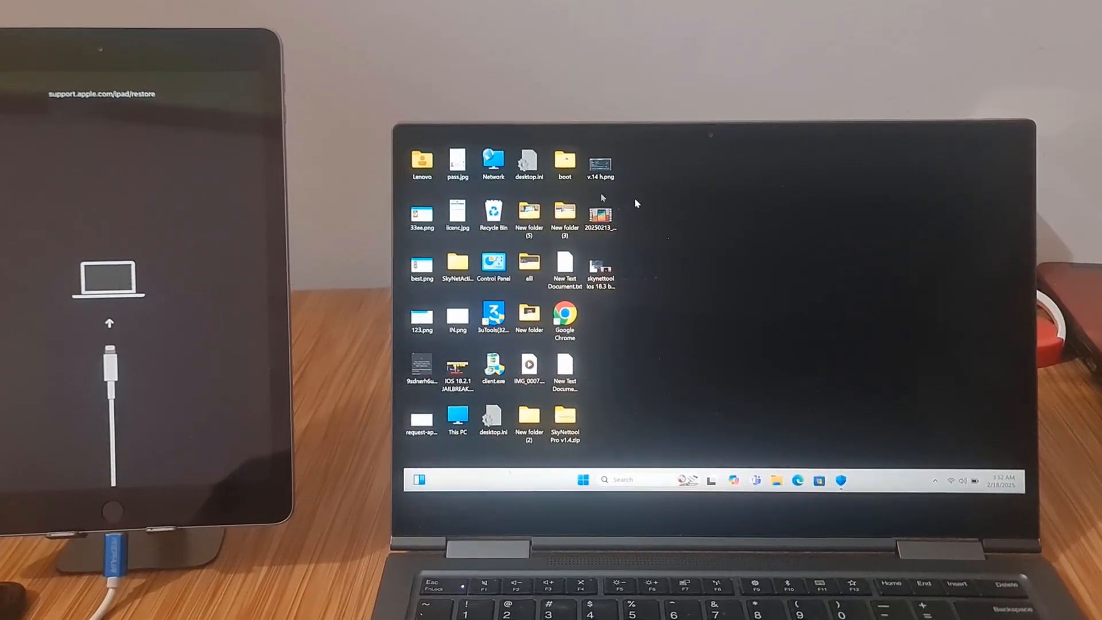
- Relaunch the SkyNetTool jailbreak tool exe from the Downloads folder in File Explorer
double_click(421, 165)
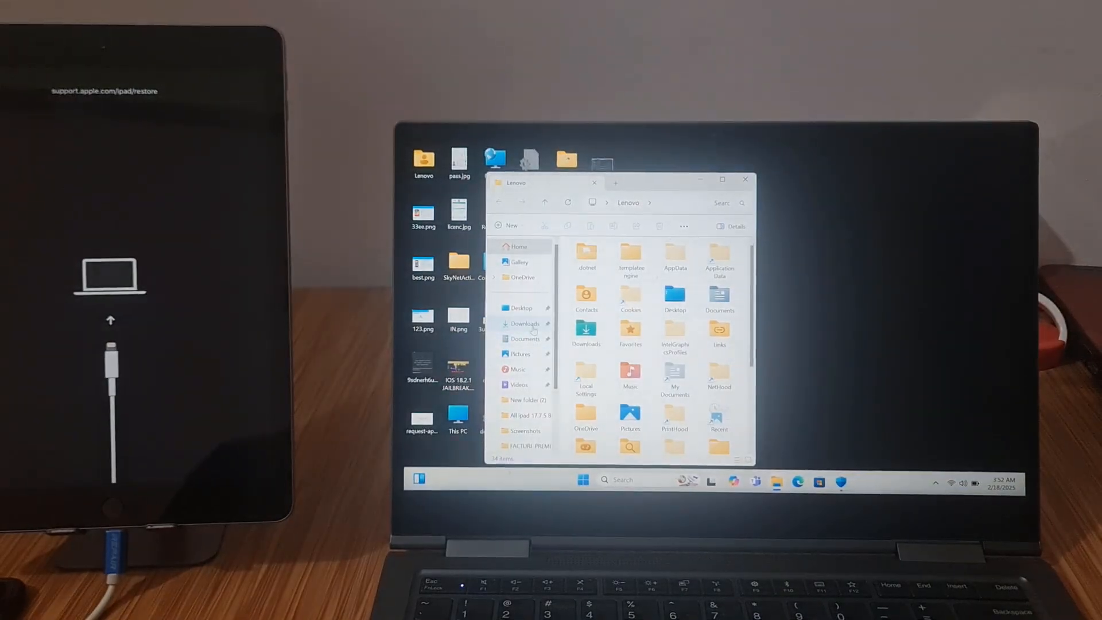
left_click(525, 324)
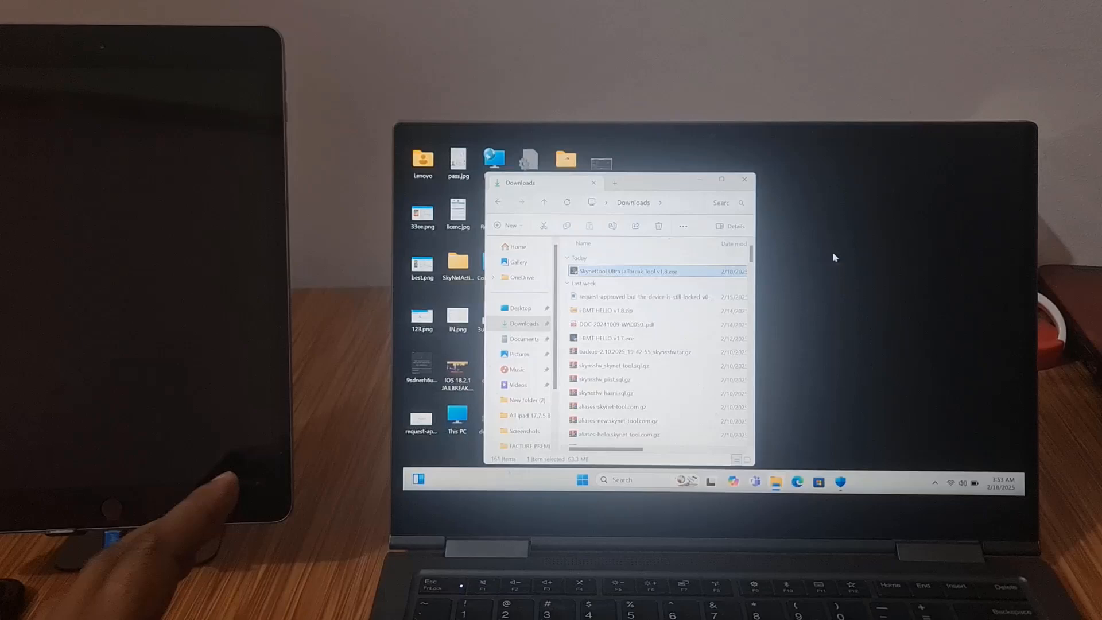
double_click(640, 271)
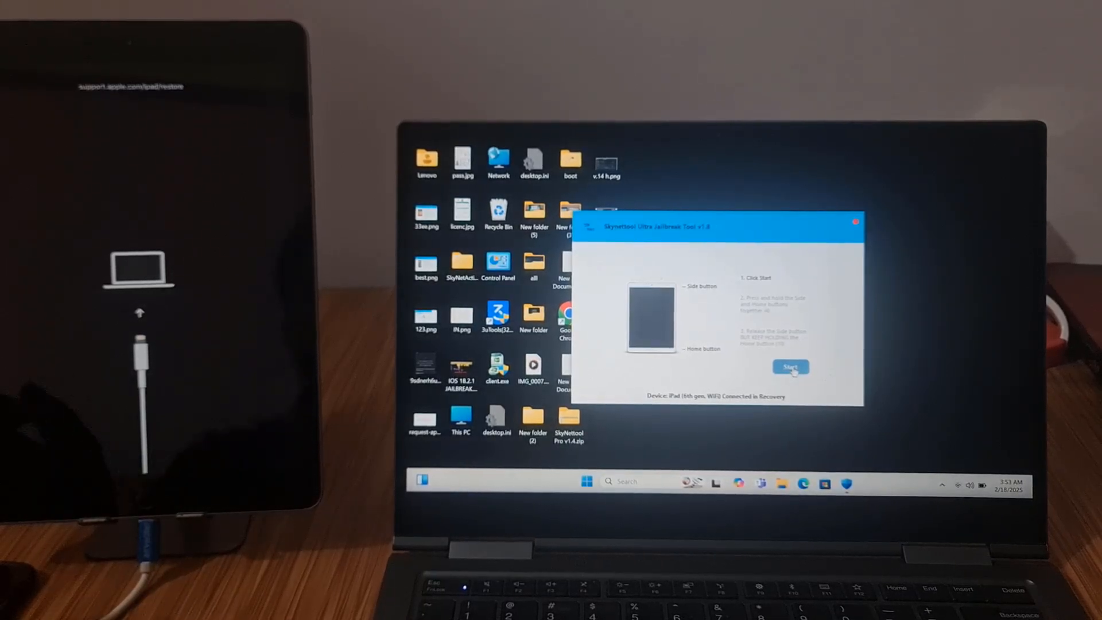
- Start the guided DFU entry countdown and let the tool begin exploiting the iPad
left_click(789, 367)
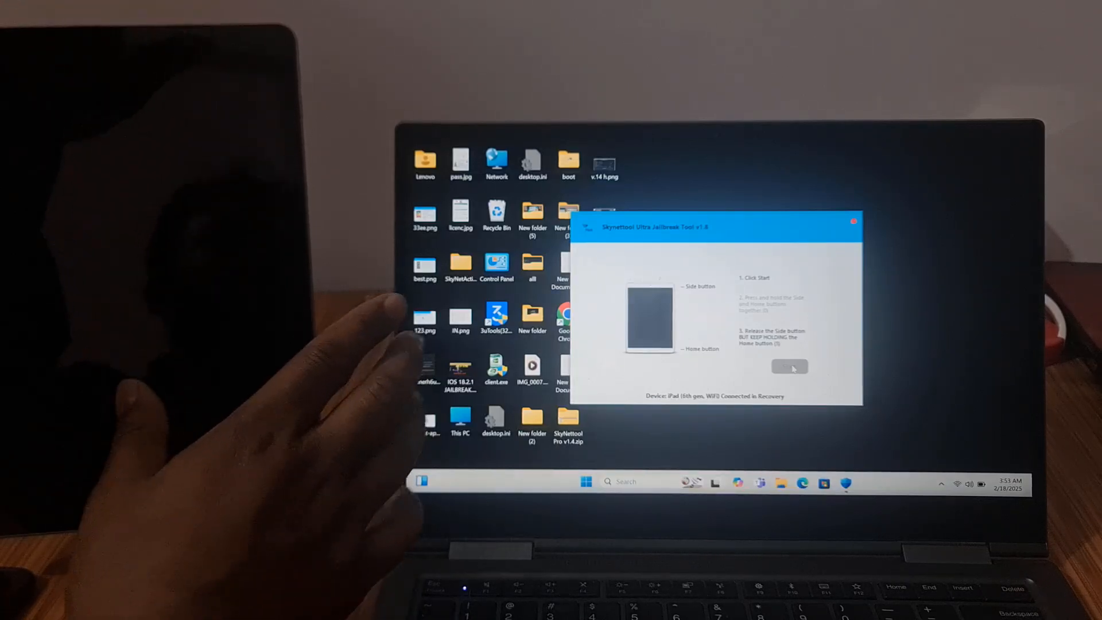
left_click(788, 367)
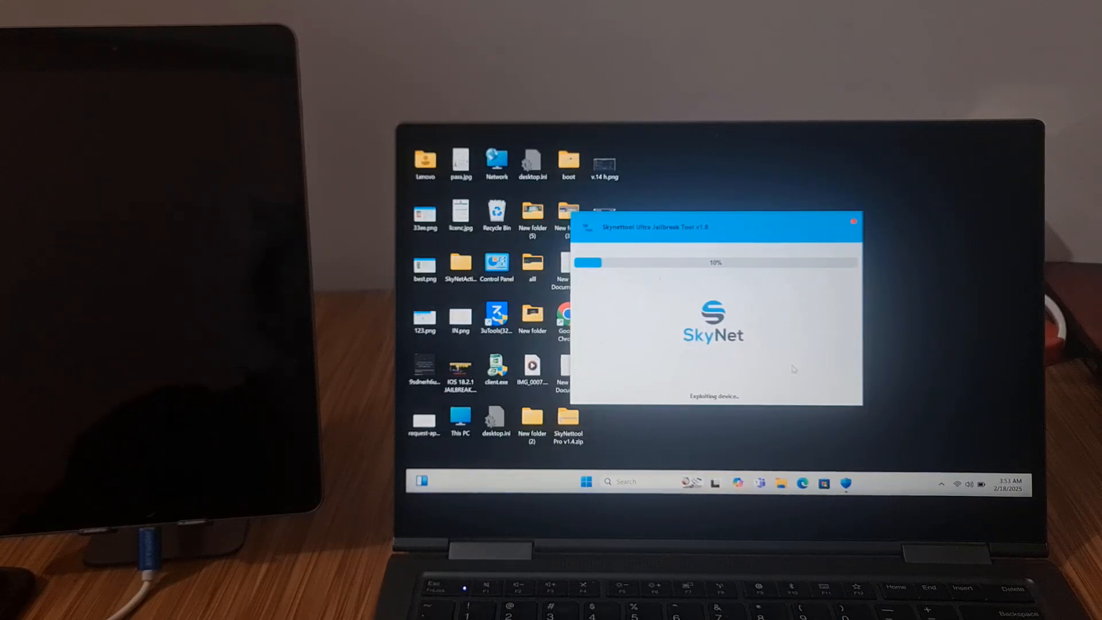